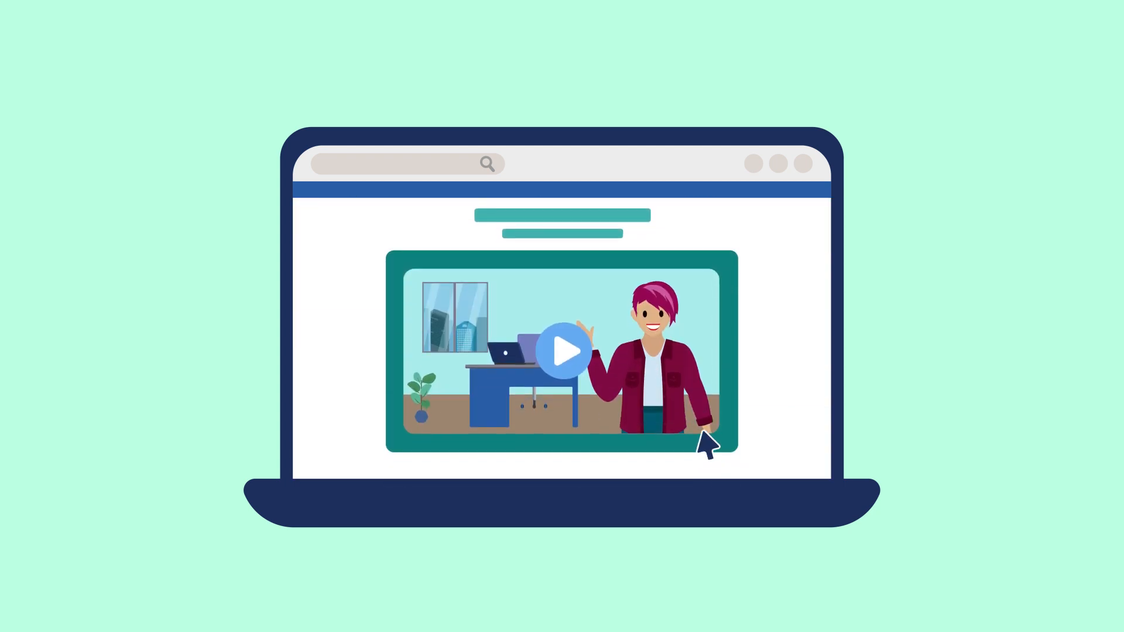
Start the embedded introductory video on the web page playing.
{"action": "left_click", "coordinate": [565, 349]}
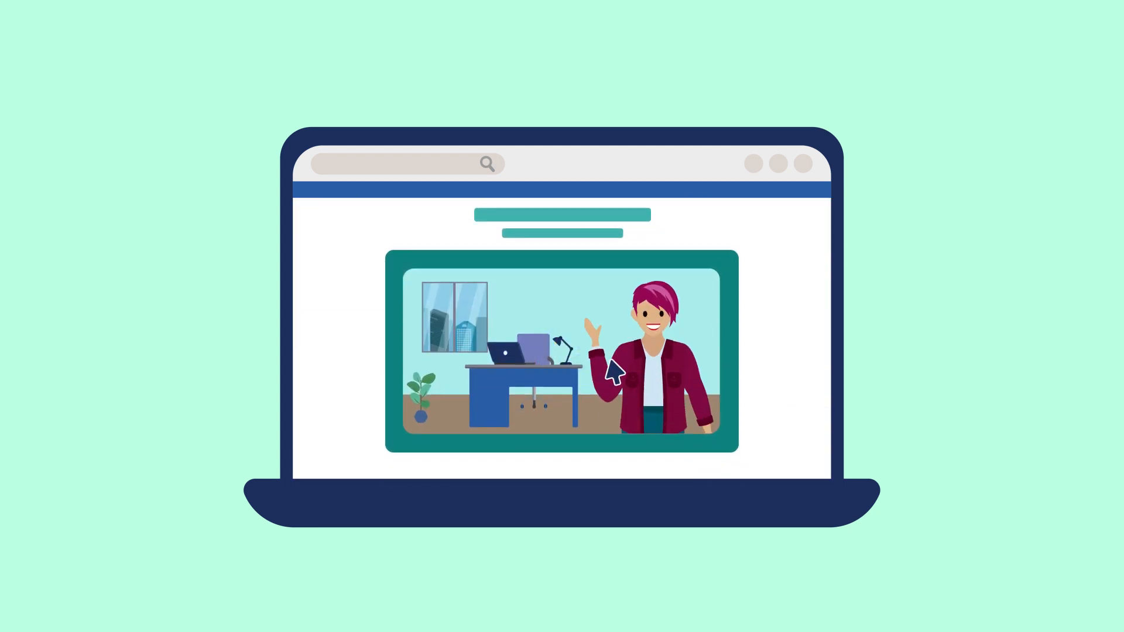